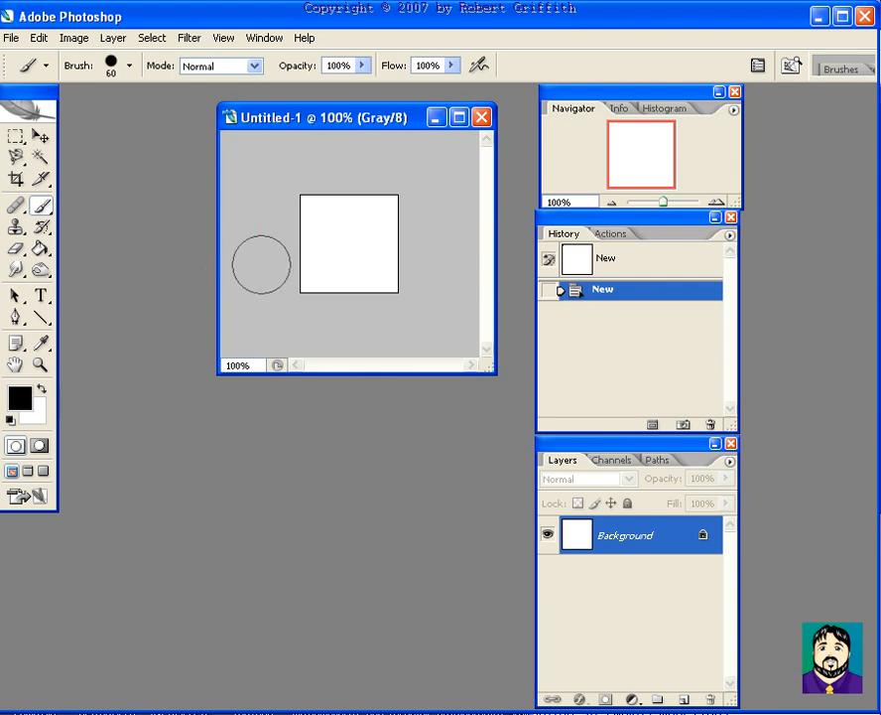
Step: Switch the image to RGB Color mode and set the foreground colour to red
drag(261, 263, 348, 243)
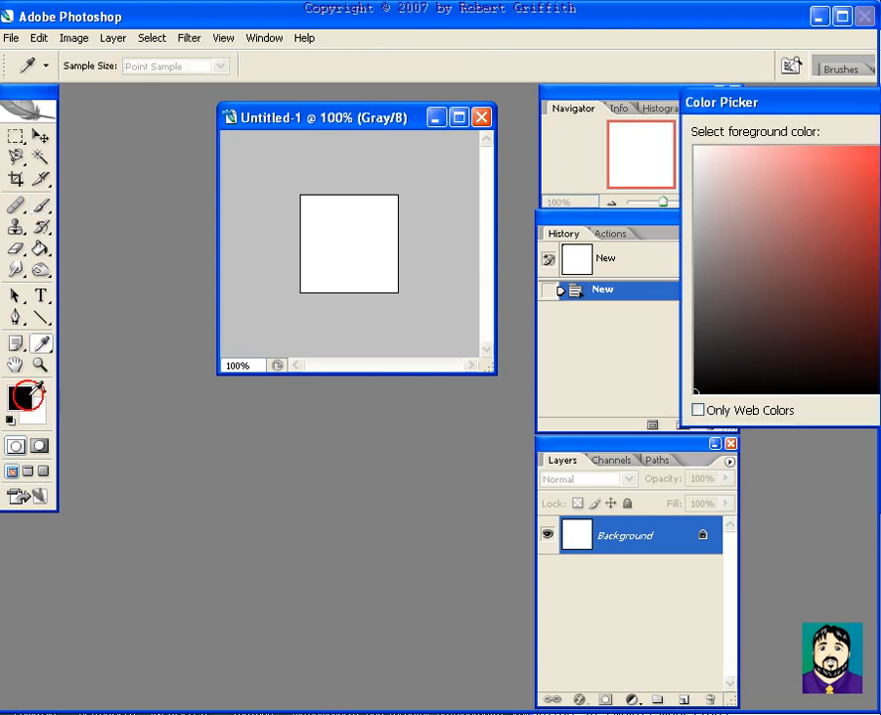
click(16, 395)
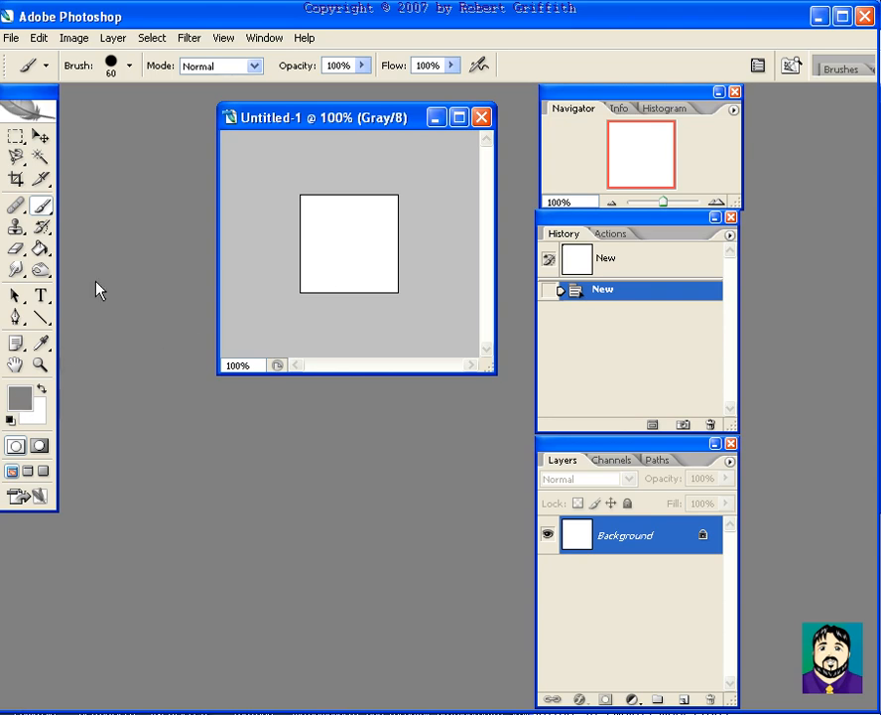
click(73, 38)
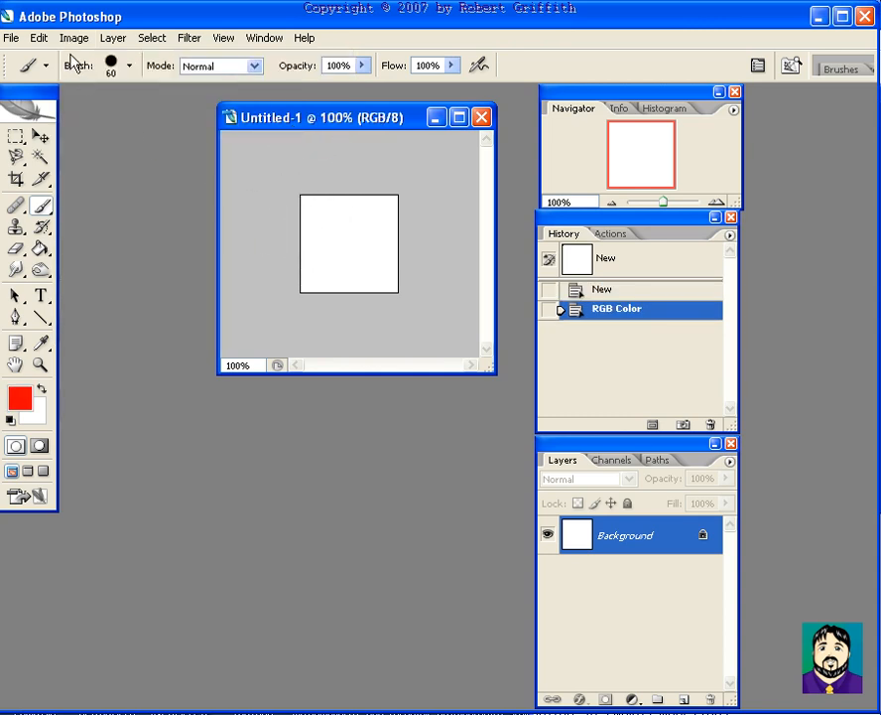
Step: Paint a test red dot, undo it, and add an empty Layer 1 above the background
click(74, 38)
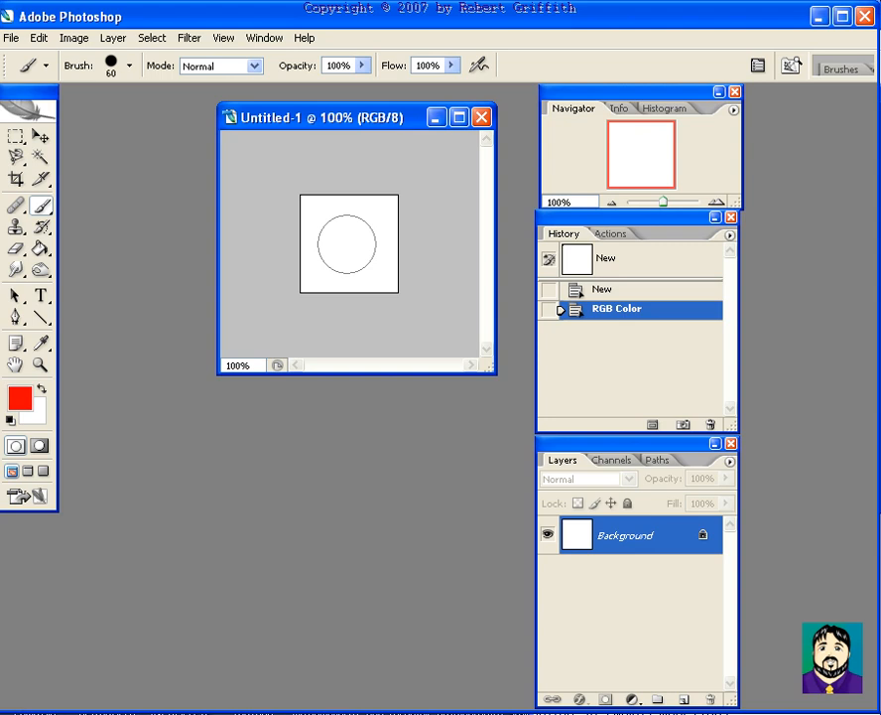
click(347, 244)
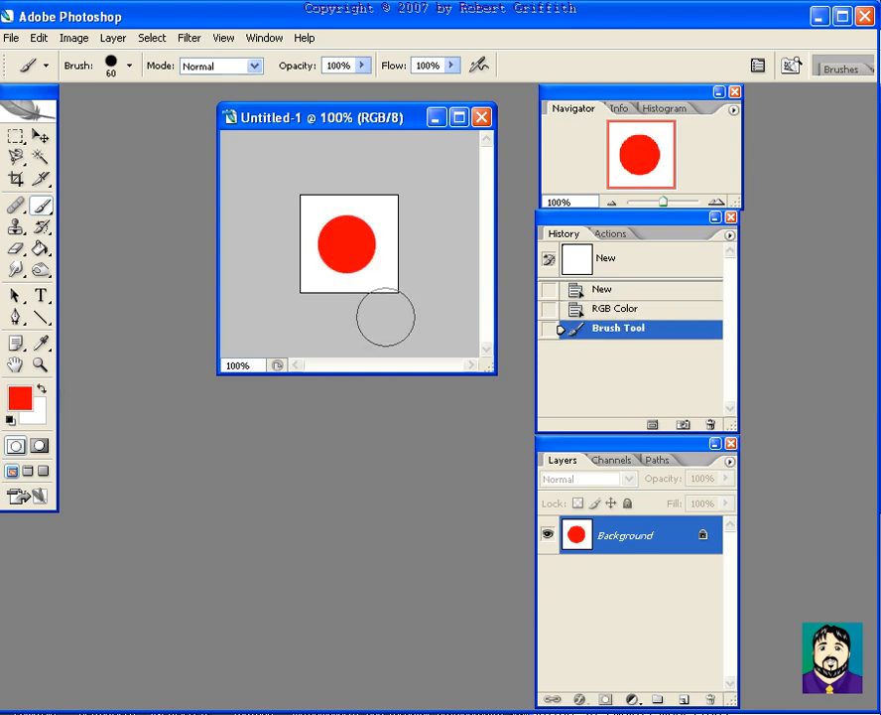
mouse_move(630, 547)
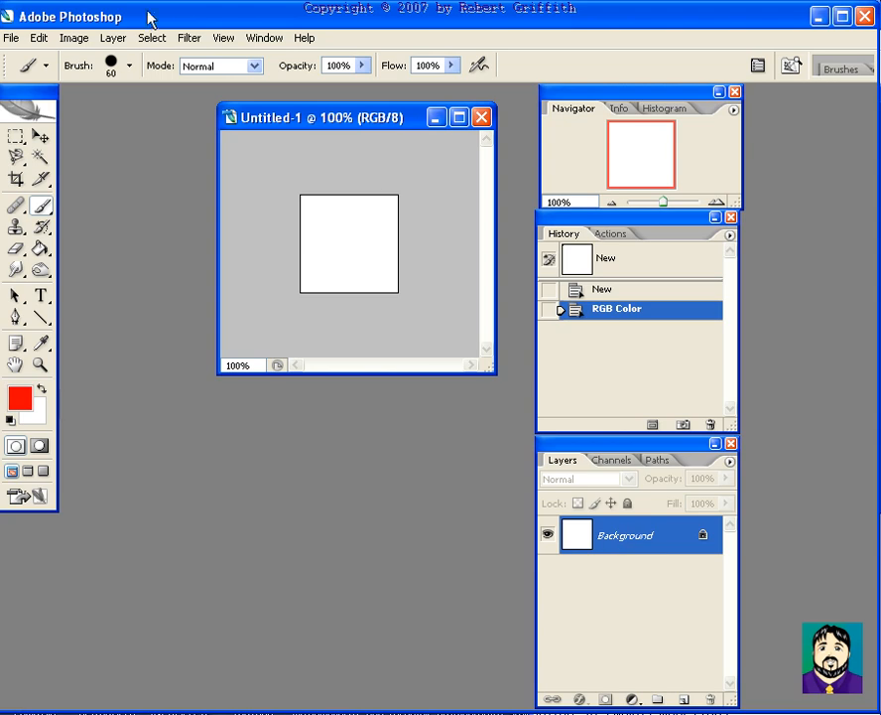
click(112, 38)
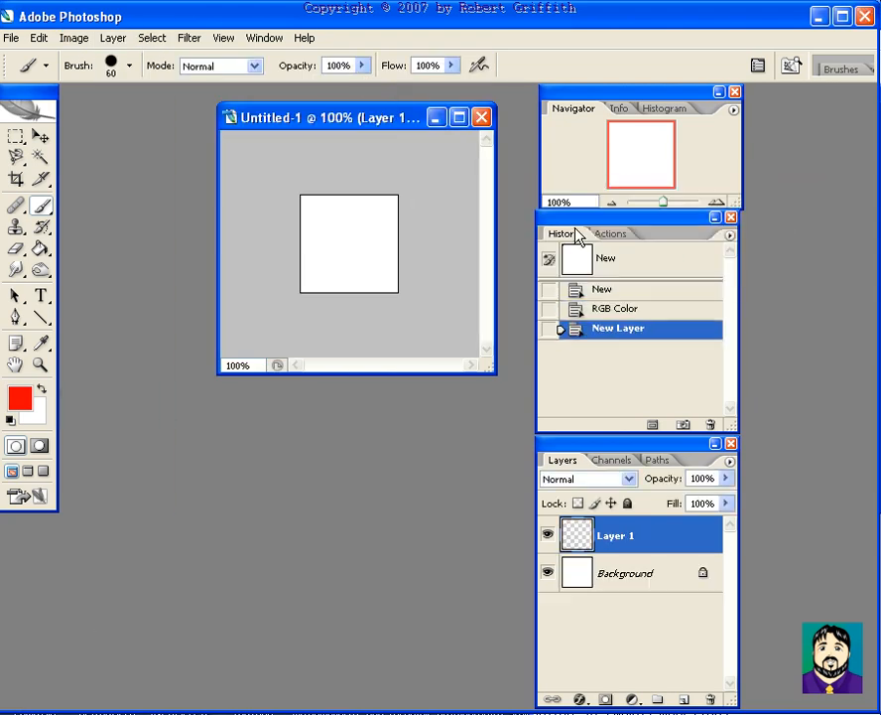
Step: Paint a red dot on Layer 1, copy it to Layer 2, and fill the copy with blue
click(348, 242)
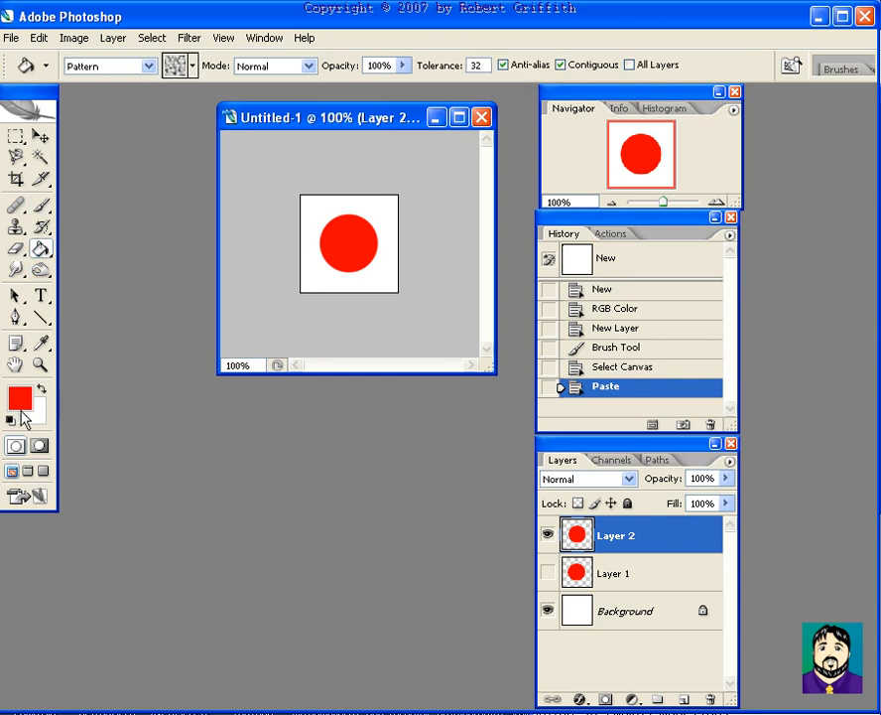
click(18, 400)
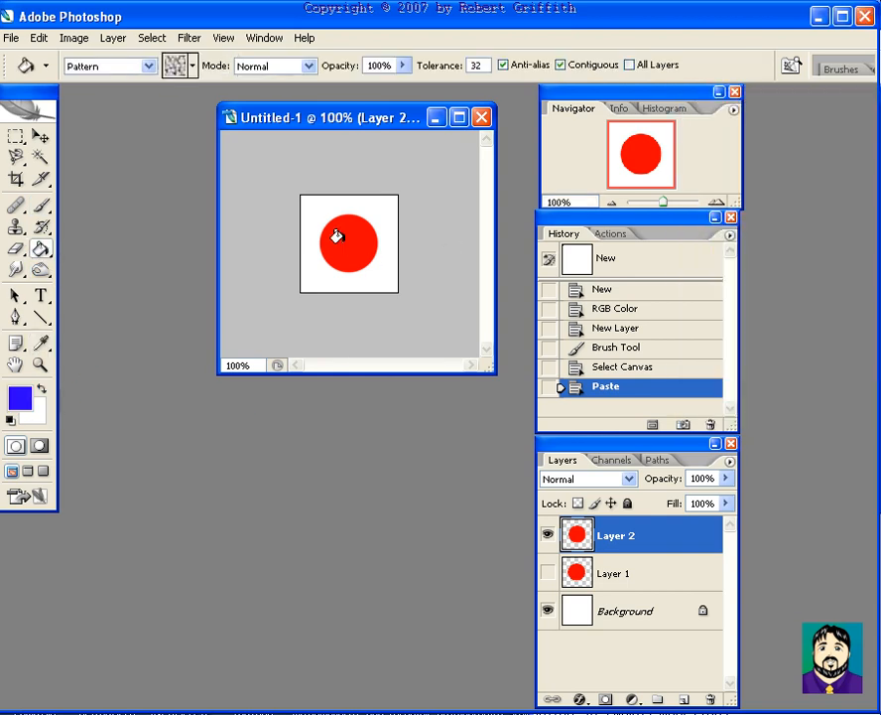
click(336, 236)
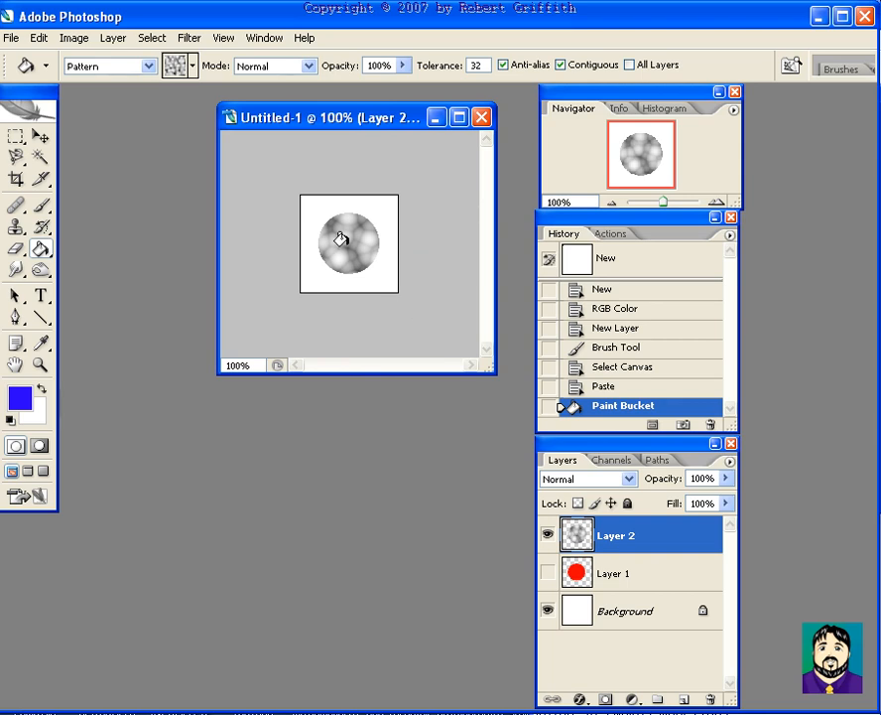
click(192, 65)
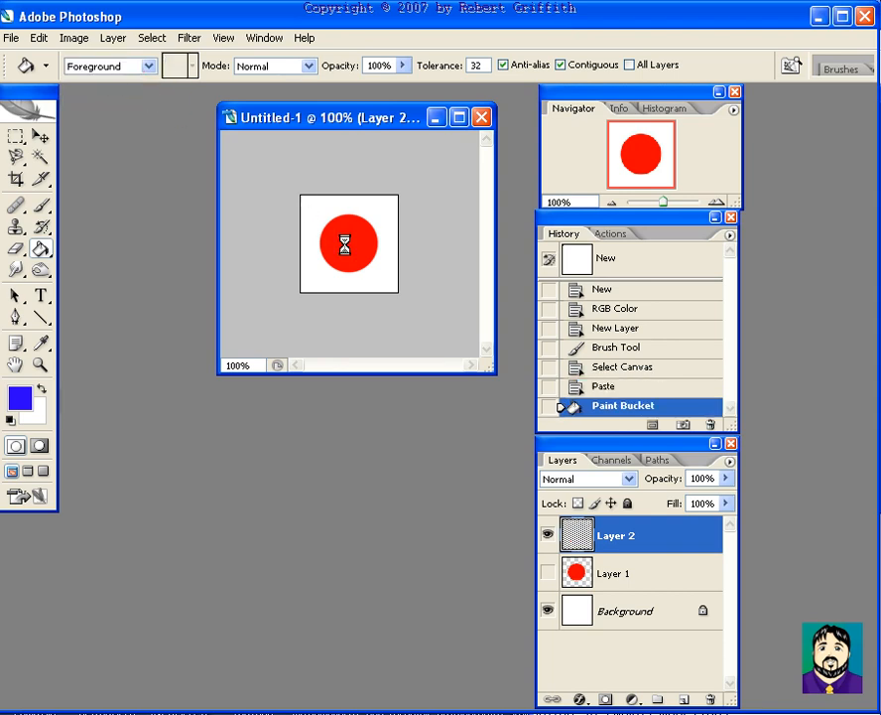
Step: Make the Layer 2 dot blue, hide it, and fill the Layer 3 copy with green
click(349, 243)
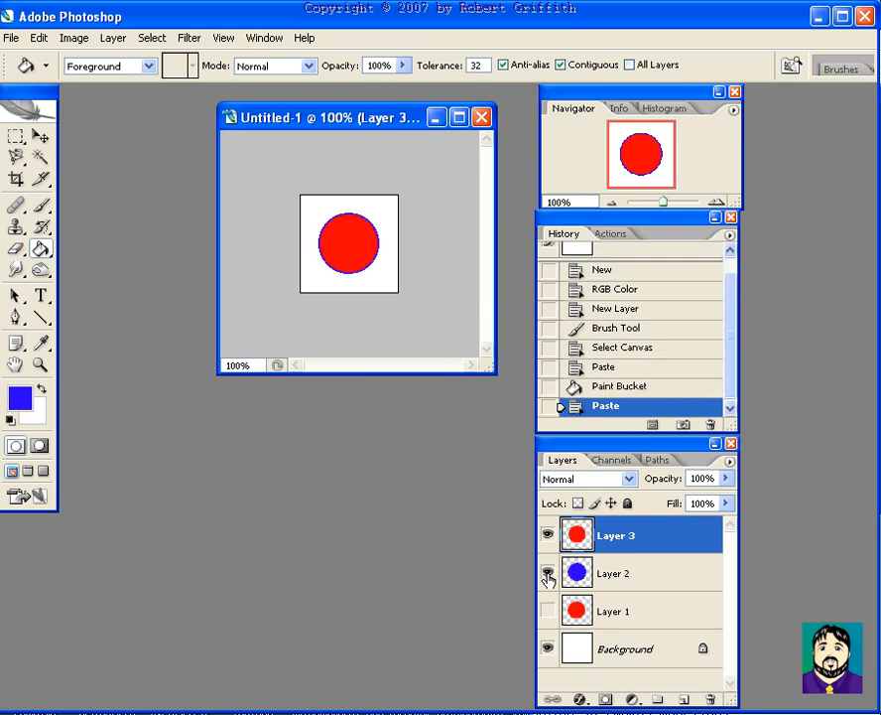
click(547, 572)
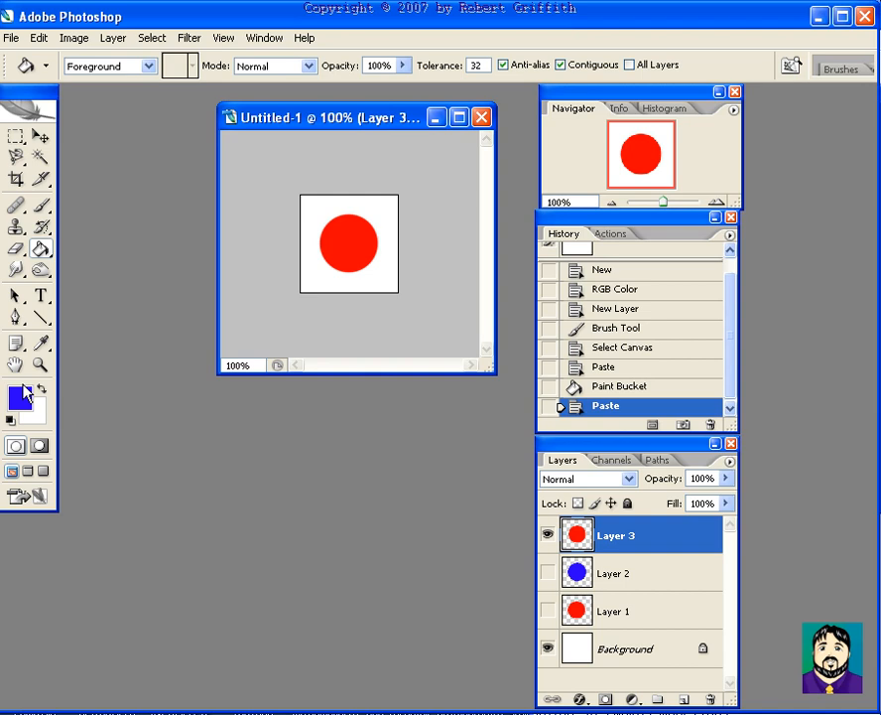
click(18, 397)
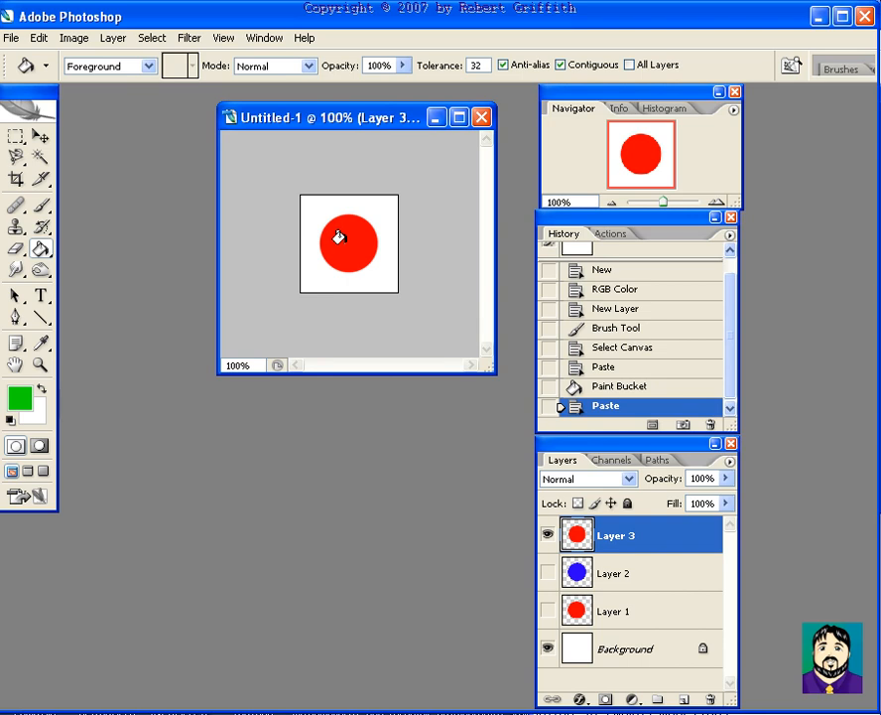
click(343, 238)
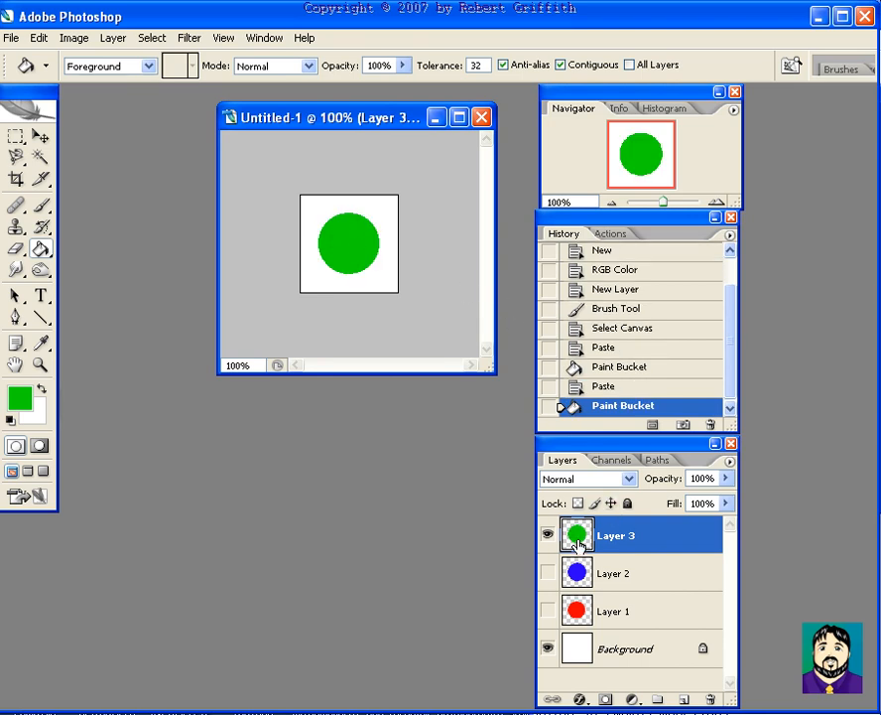
mouse_move(619, 618)
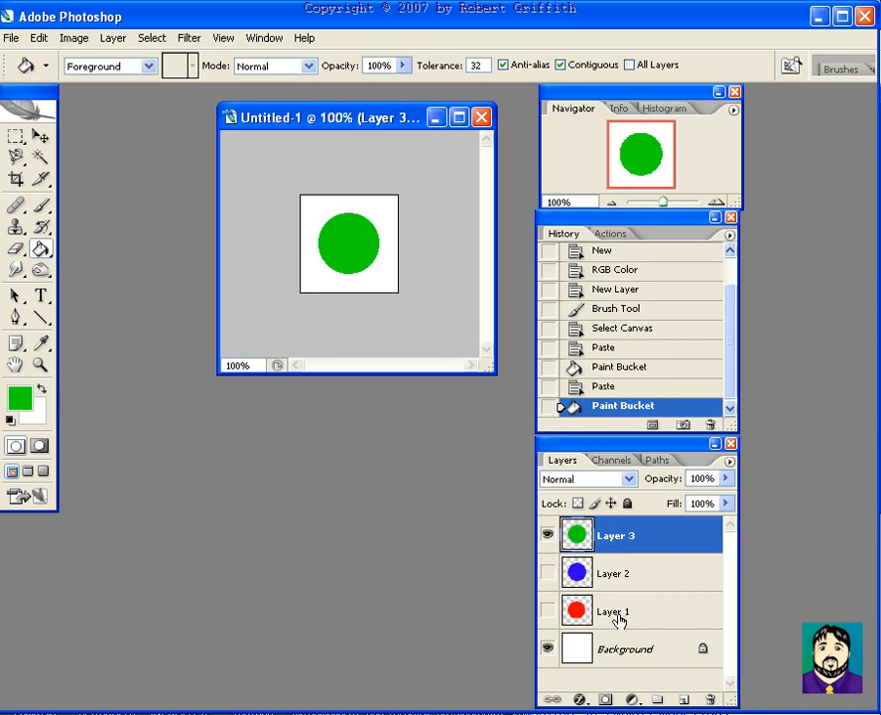
mouse_move(619, 579)
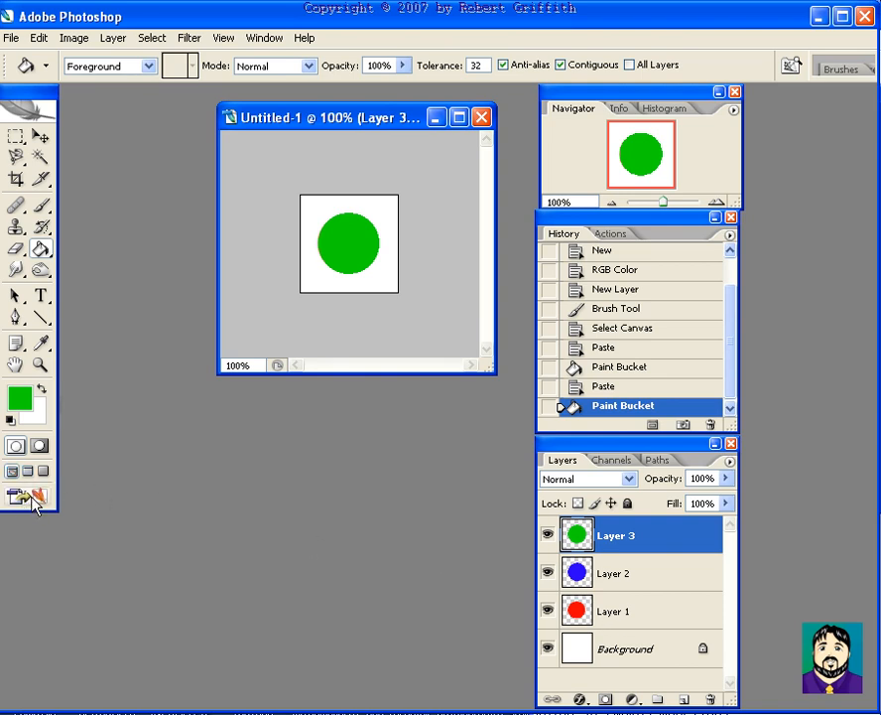
mouse_move(40, 496)
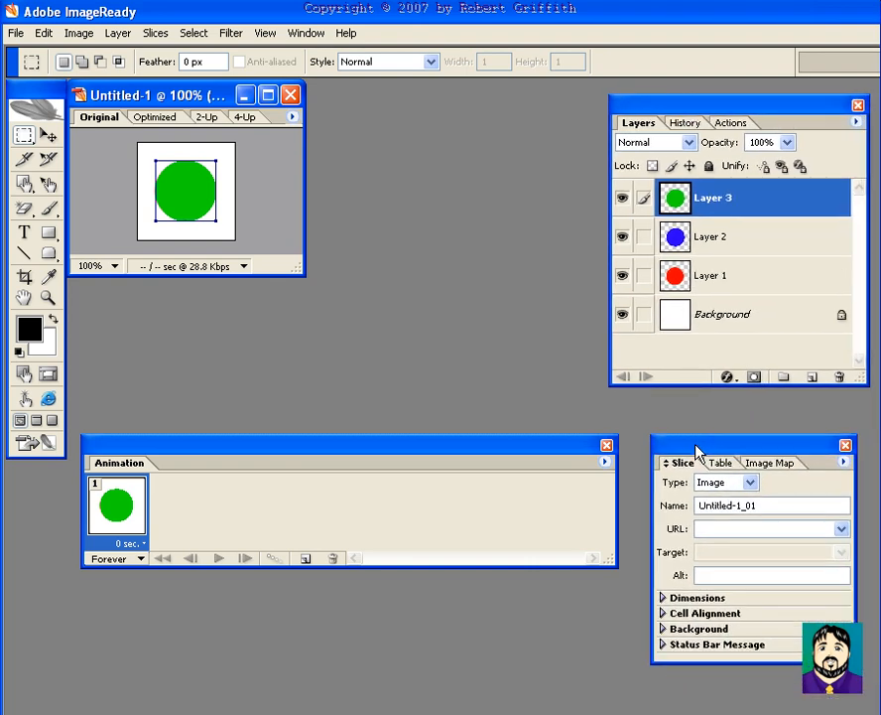
mouse_move(154, 503)
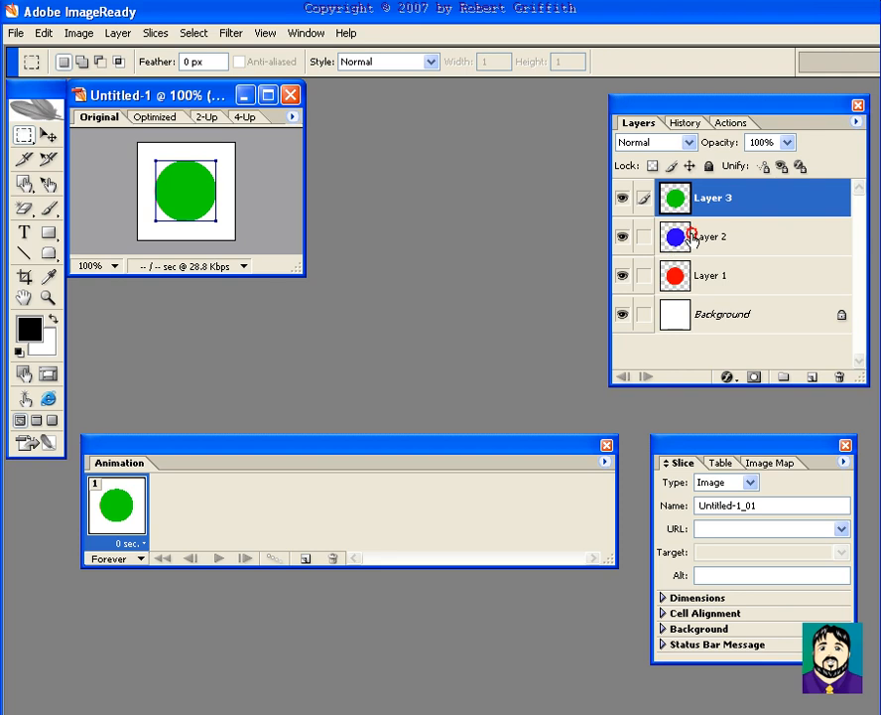
Step: Make Layer 2, holding the blue dot, the active layer in ImageReady
click(714, 236)
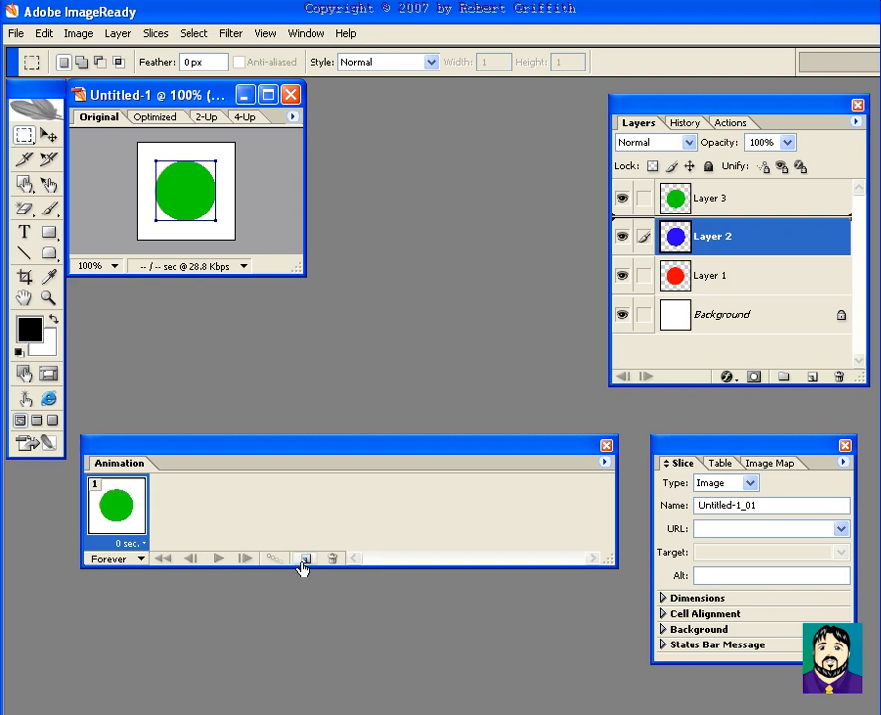
mouse_move(309, 564)
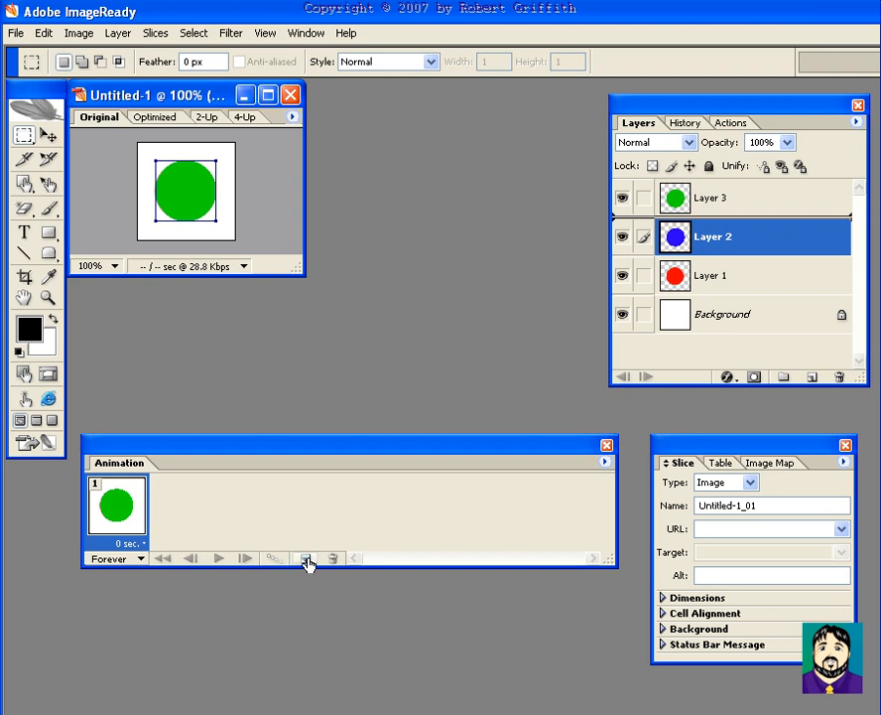
Step: Add frames 2 and 3 and set frames to show the red, blue and green dots respectively
click(307, 558)
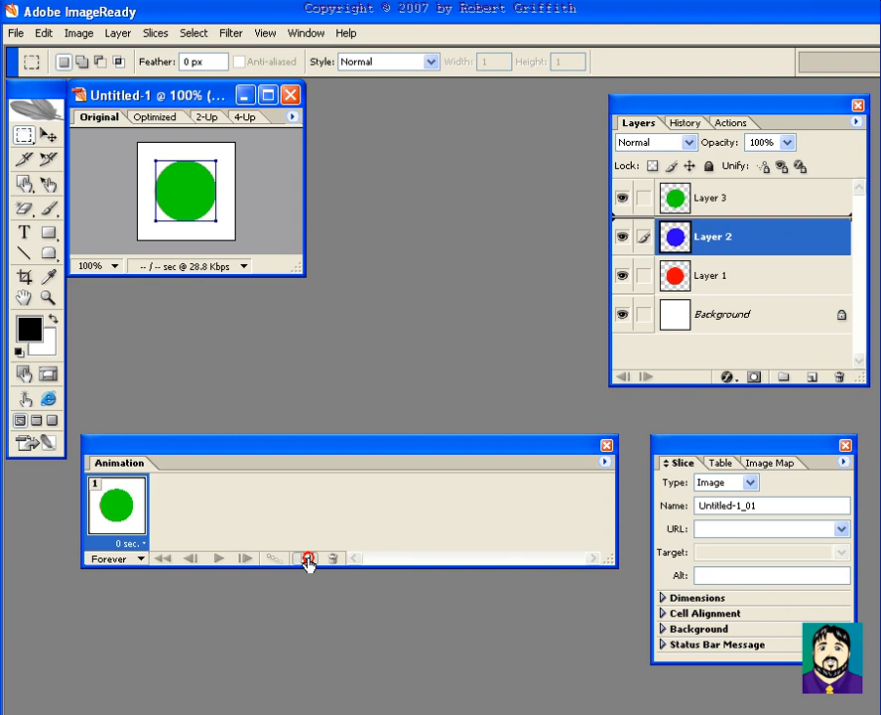
click(306, 557)
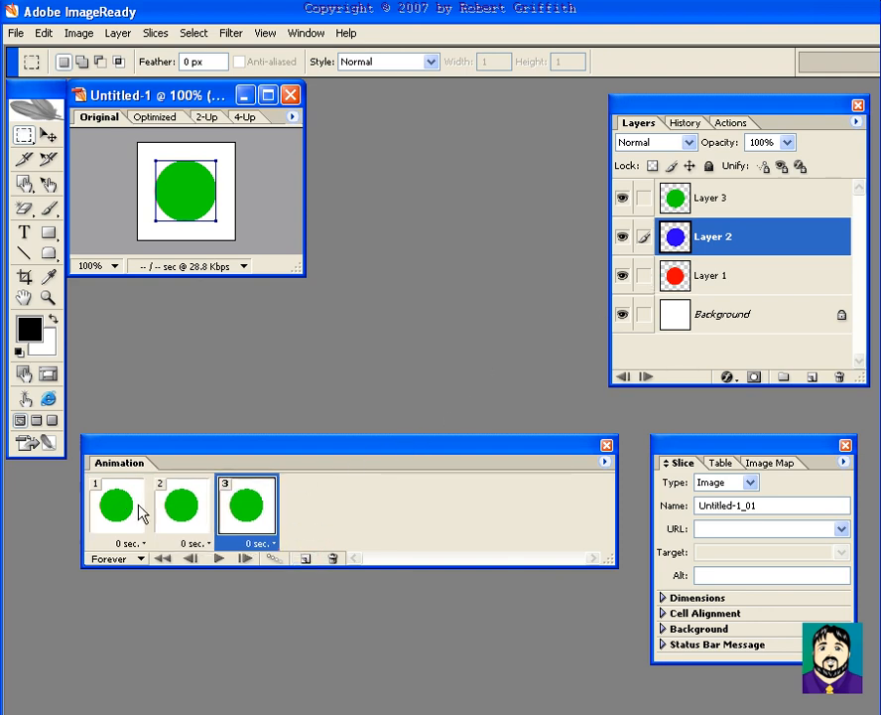
click(116, 504)
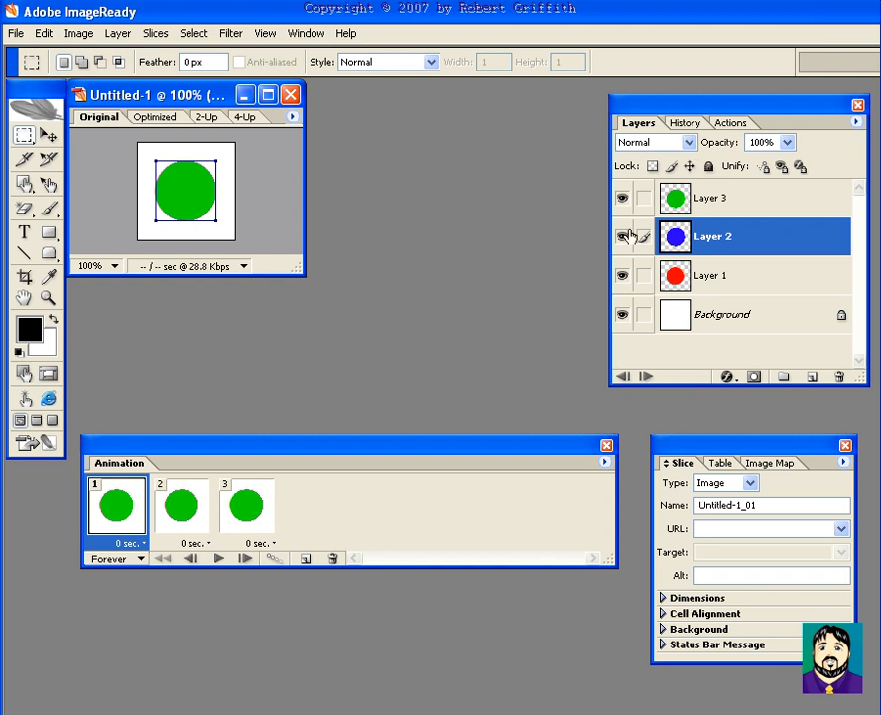
click(622, 198)
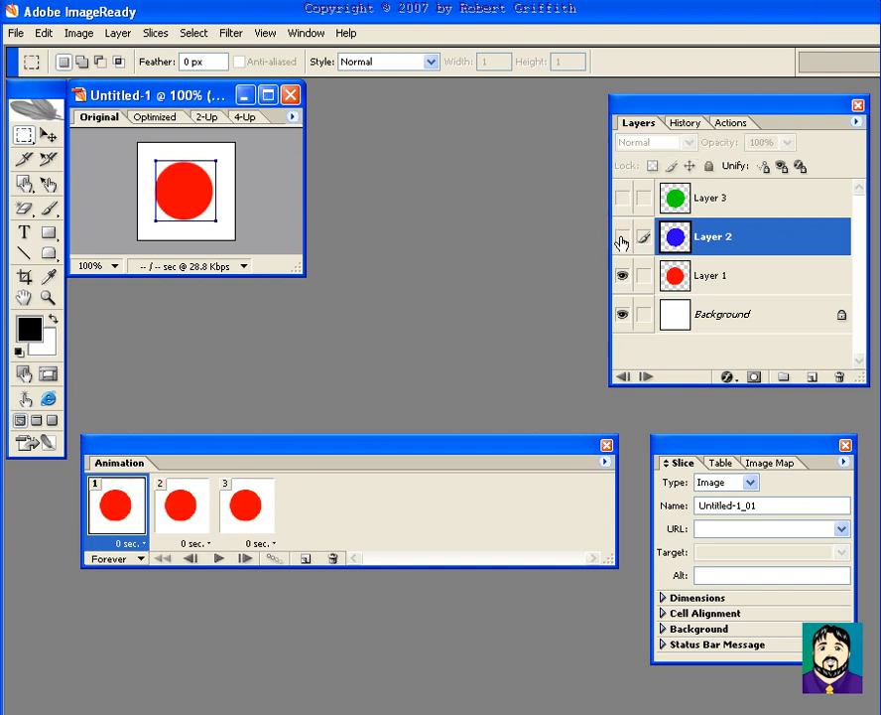
click(180, 506)
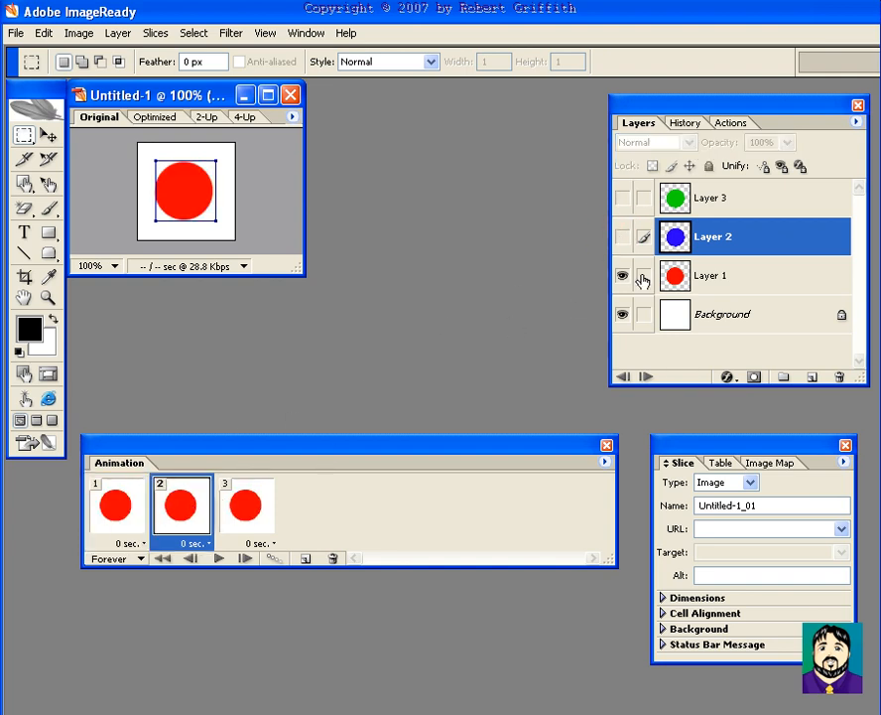
click(622, 276)
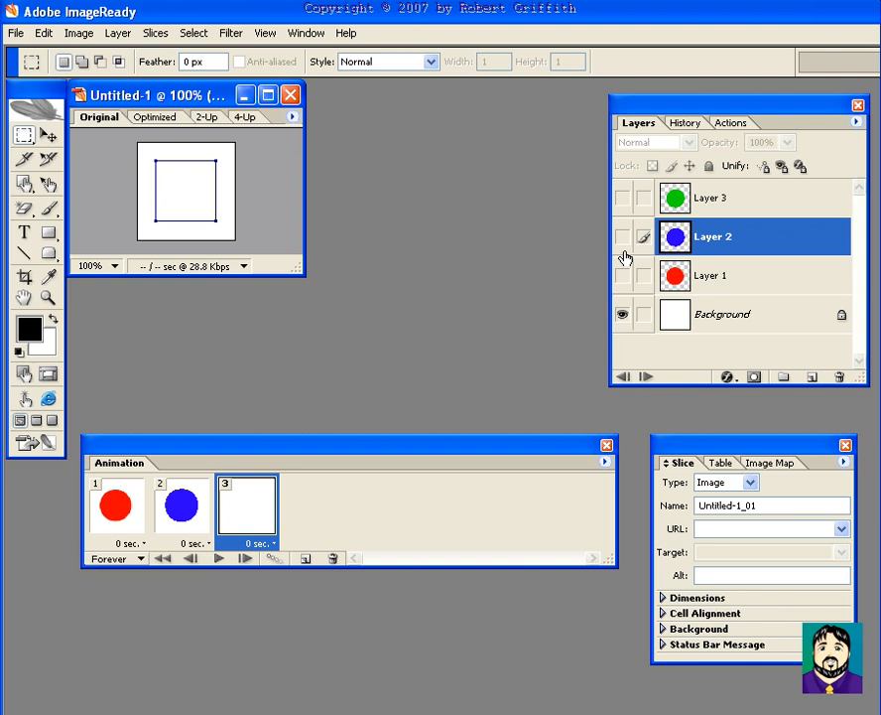
click(623, 197)
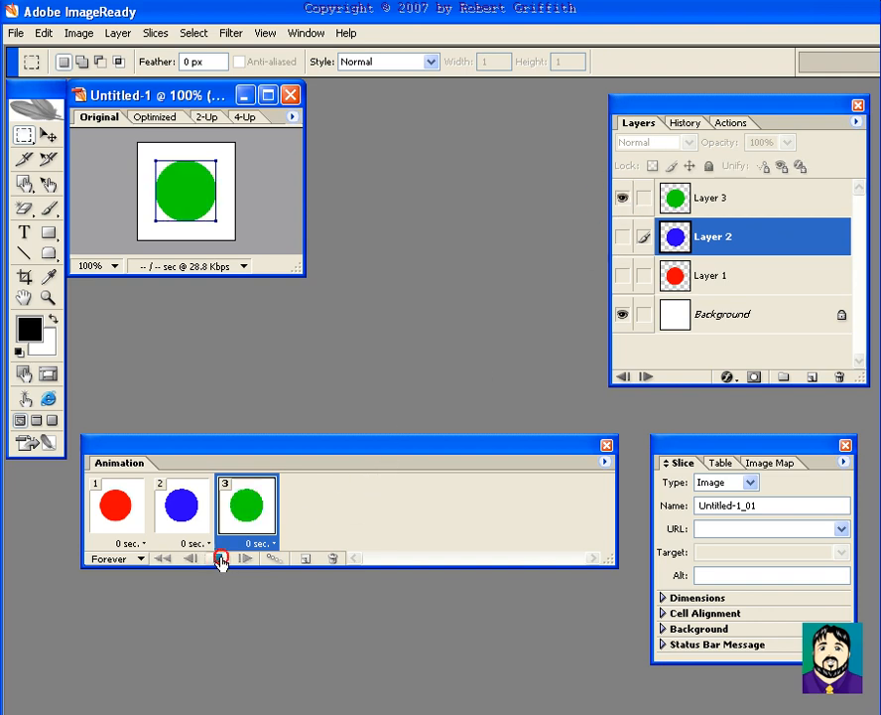
Step: Give every frame a 1.0 second delay and play back the three-frame animation
click(223, 558)
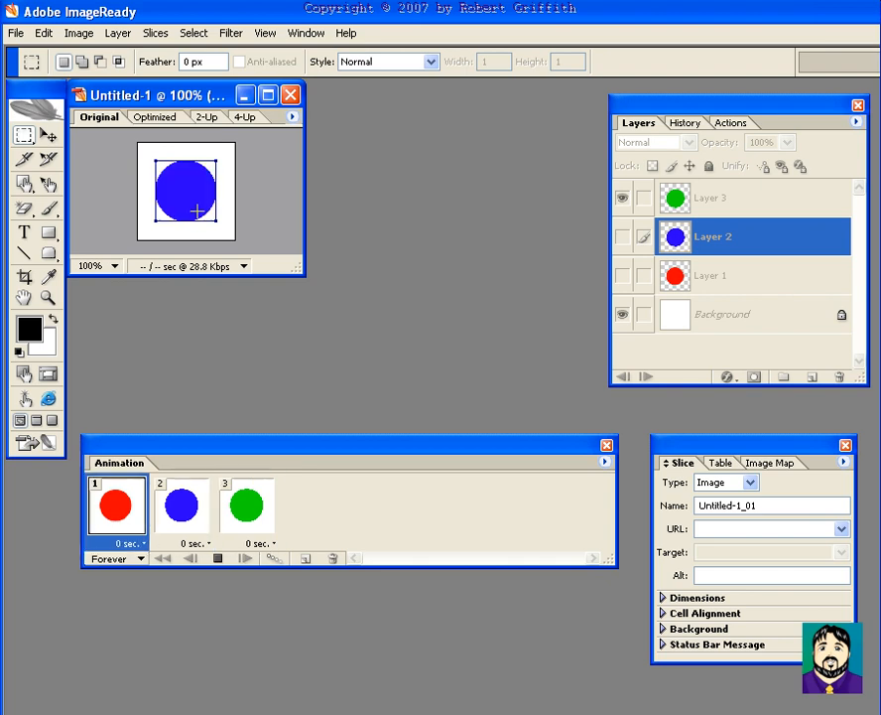
click(246, 504)
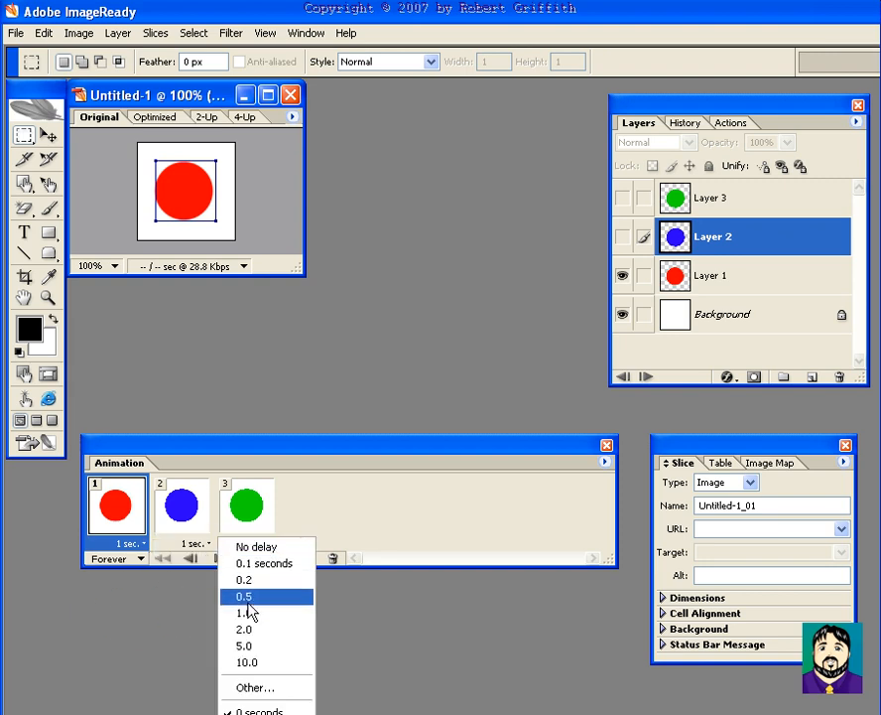
click(243, 612)
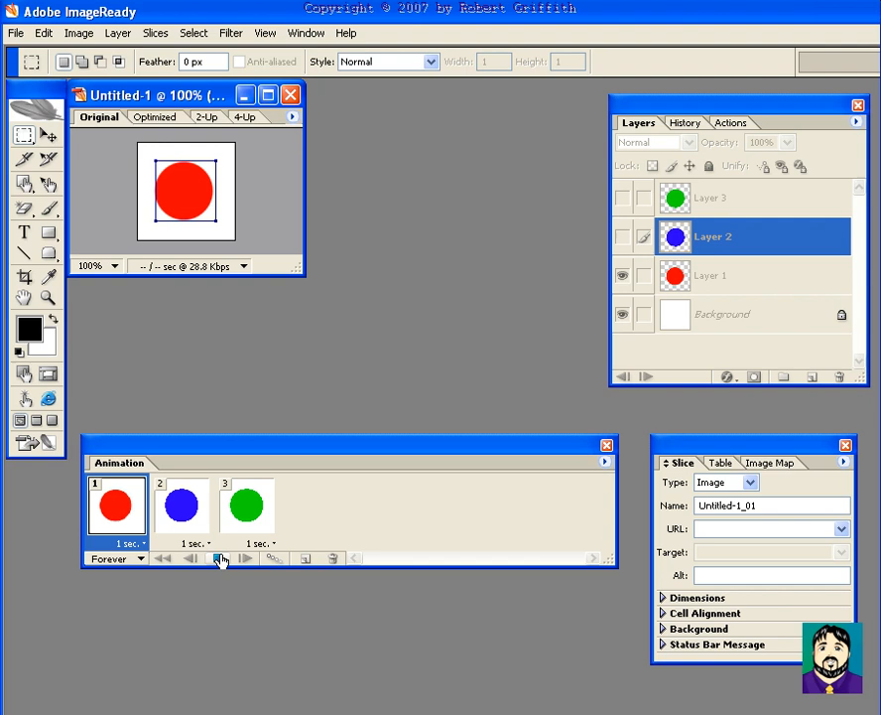
click(222, 557)
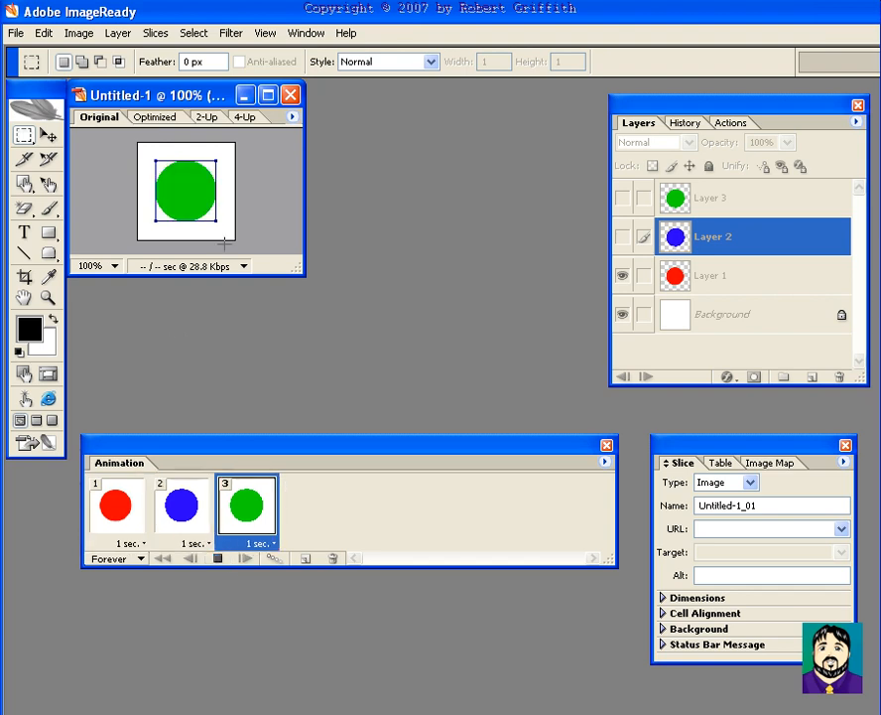
click(180, 505)
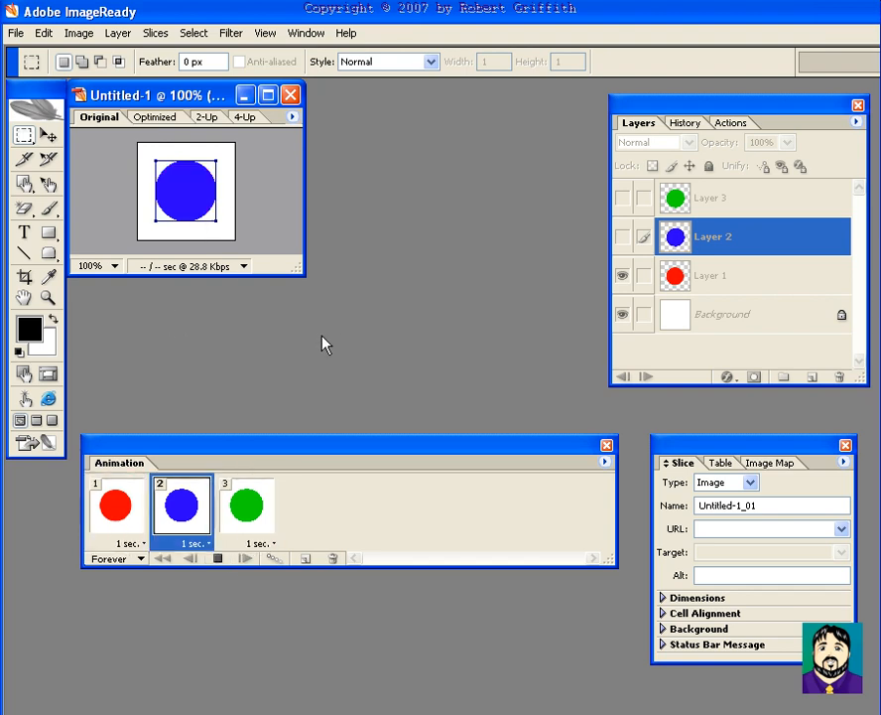
click(113, 506)
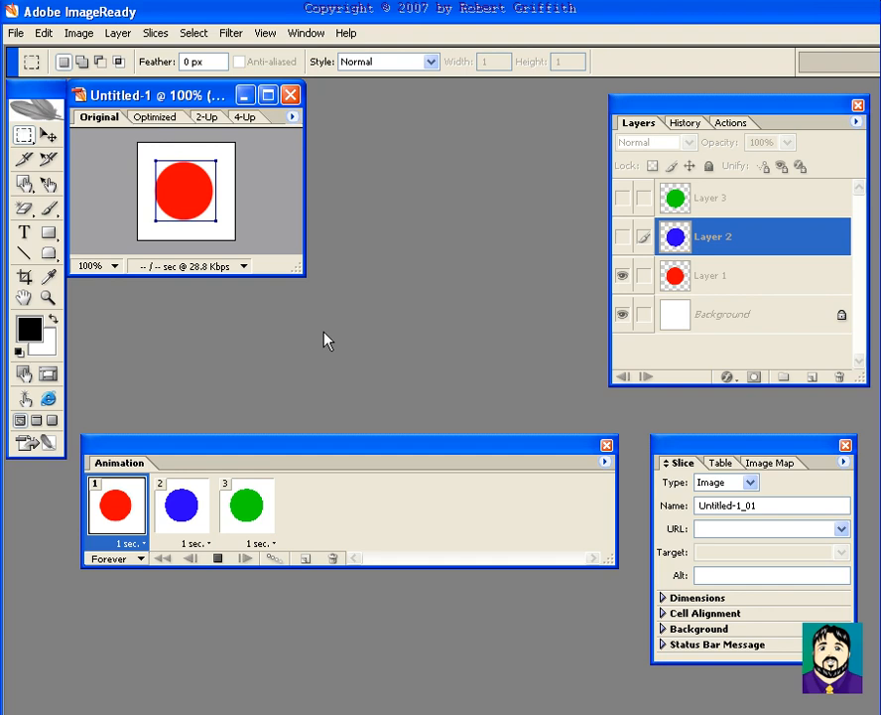
click(245, 506)
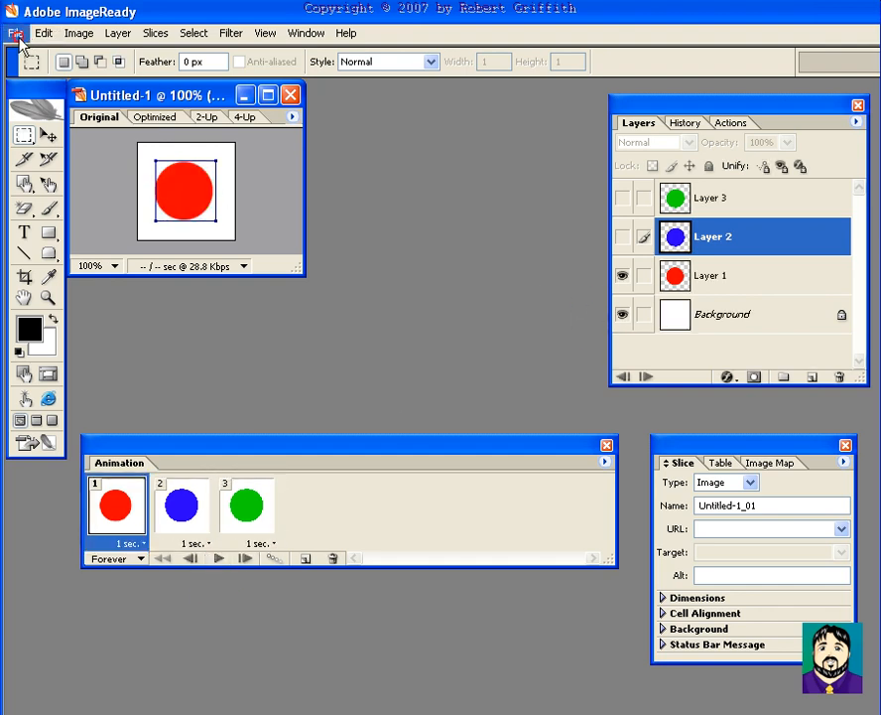
click(16, 33)
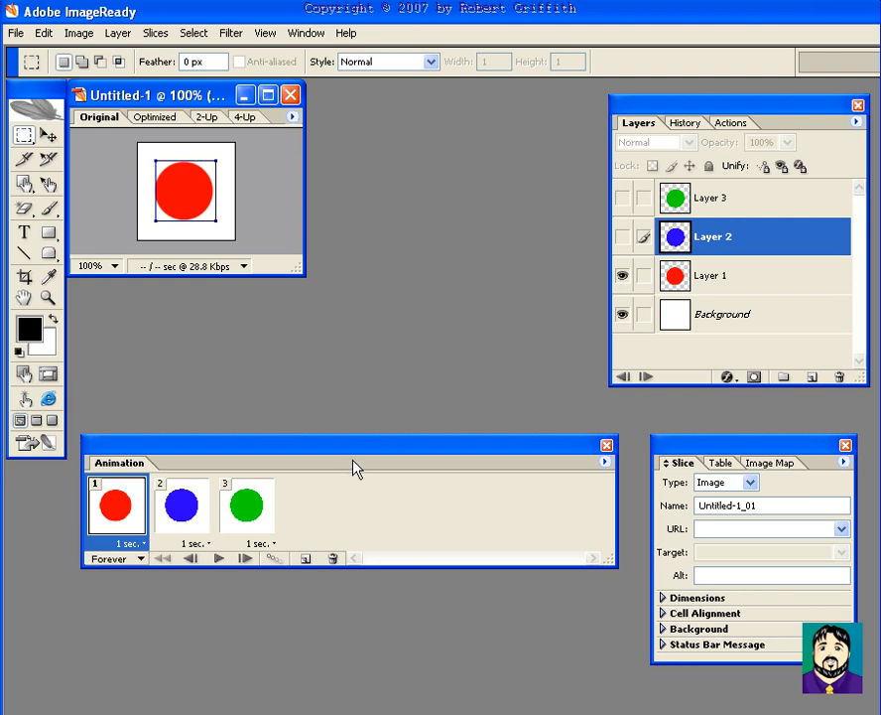
mouse_move(284, 421)
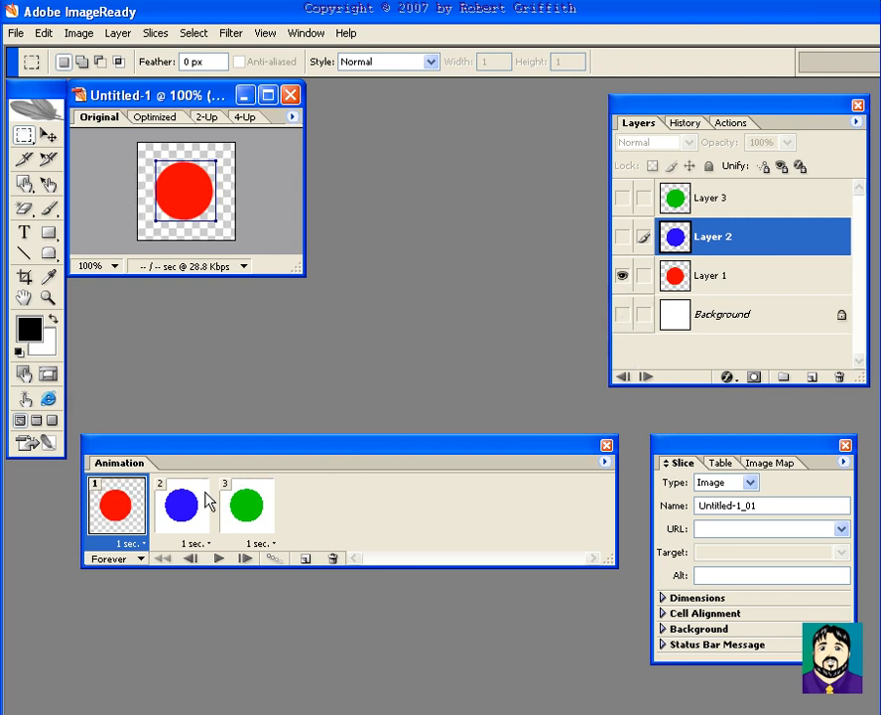
Step: Hide the Background layer in all frames and save the transparent animation as dot2.gif
click(181, 505)
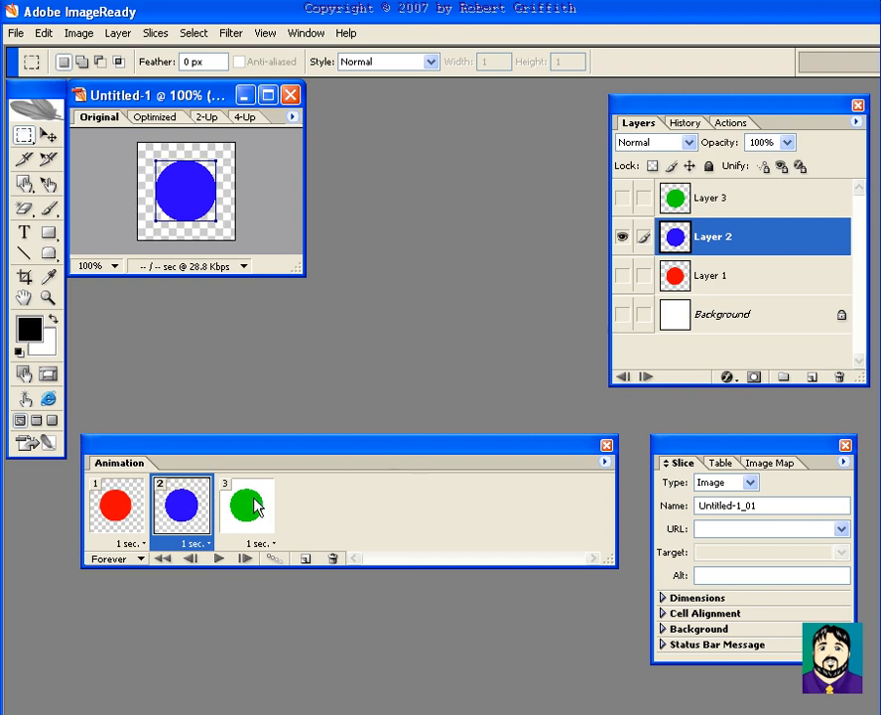
click(245, 505)
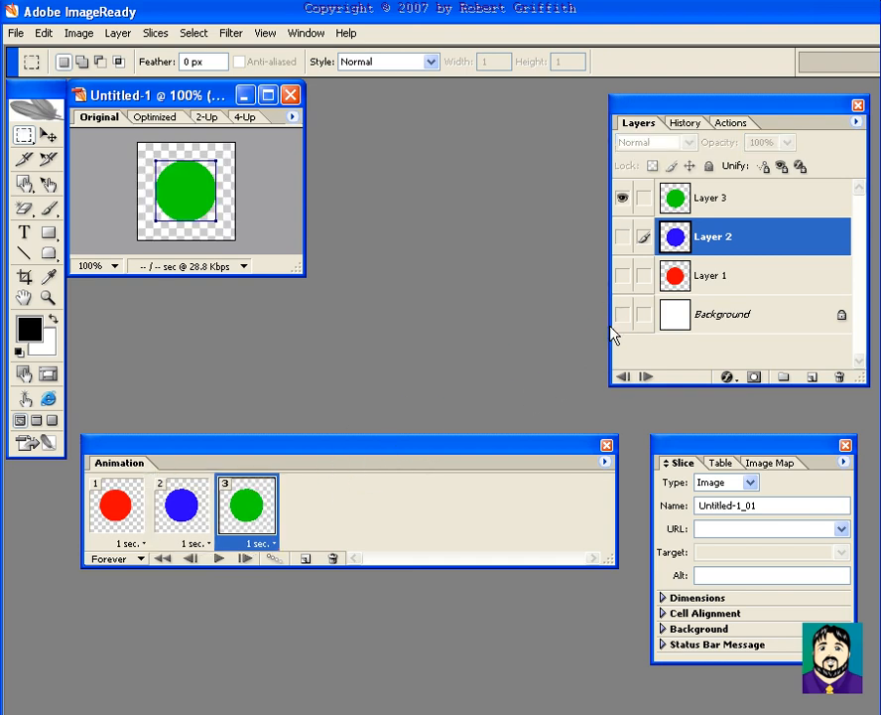
click(15, 33)
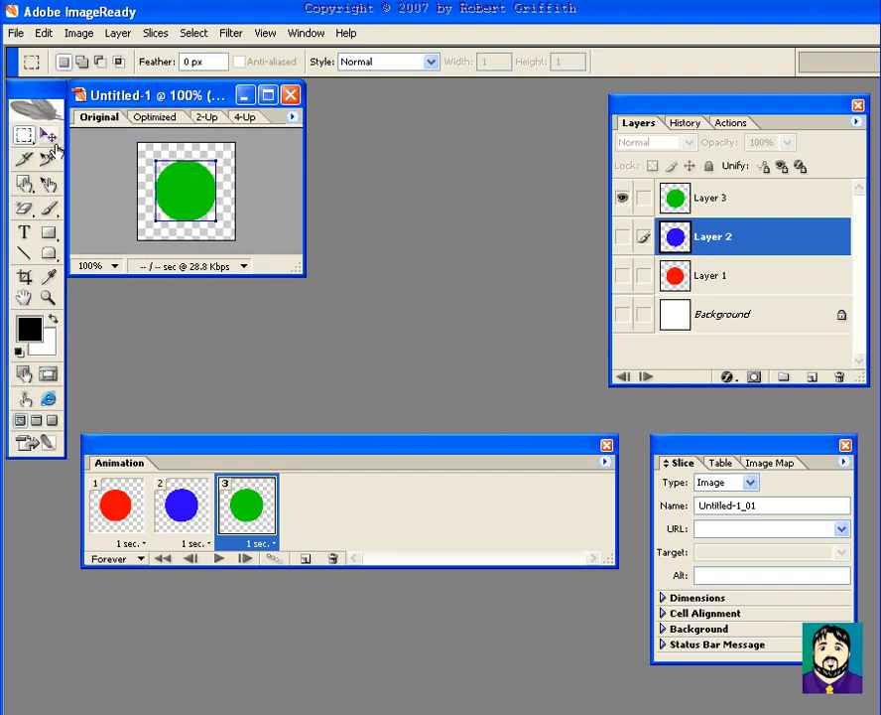
click(15, 32)
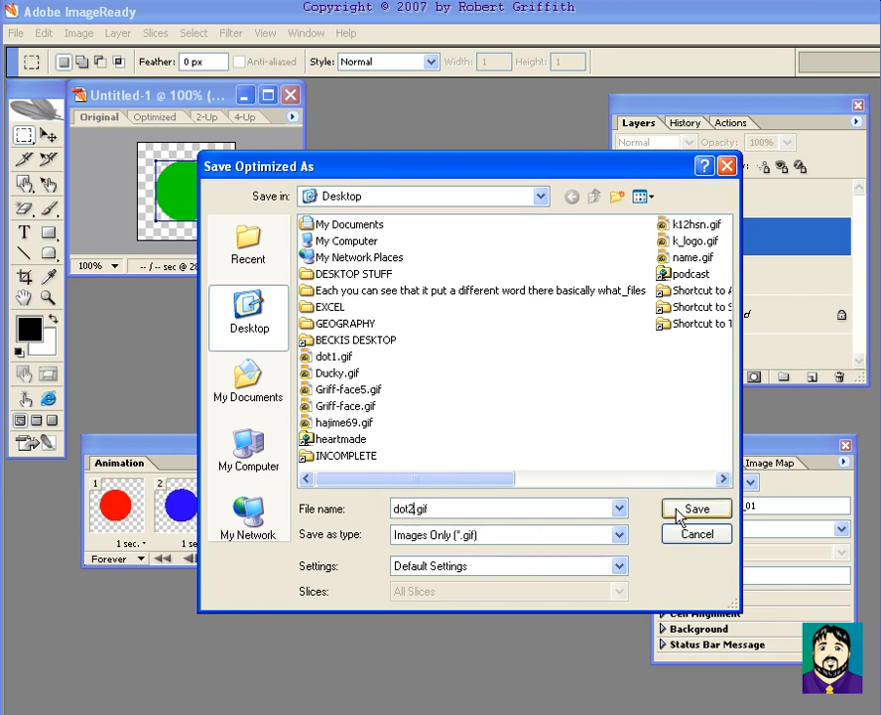
click(697, 508)
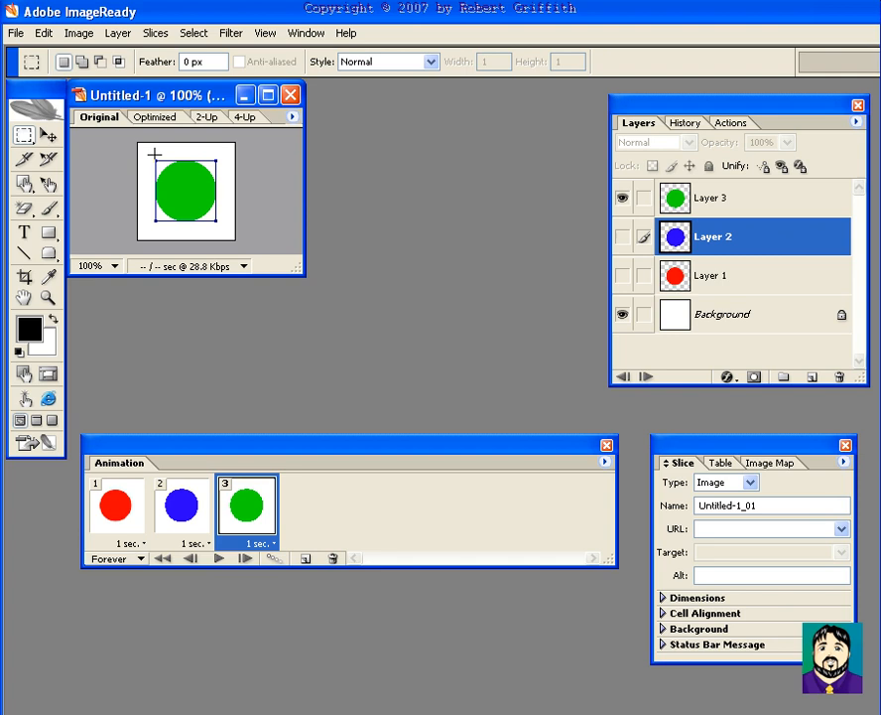
Step: Save the white-background animation as dot1.gif, replacing the existing file
click(15, 33)
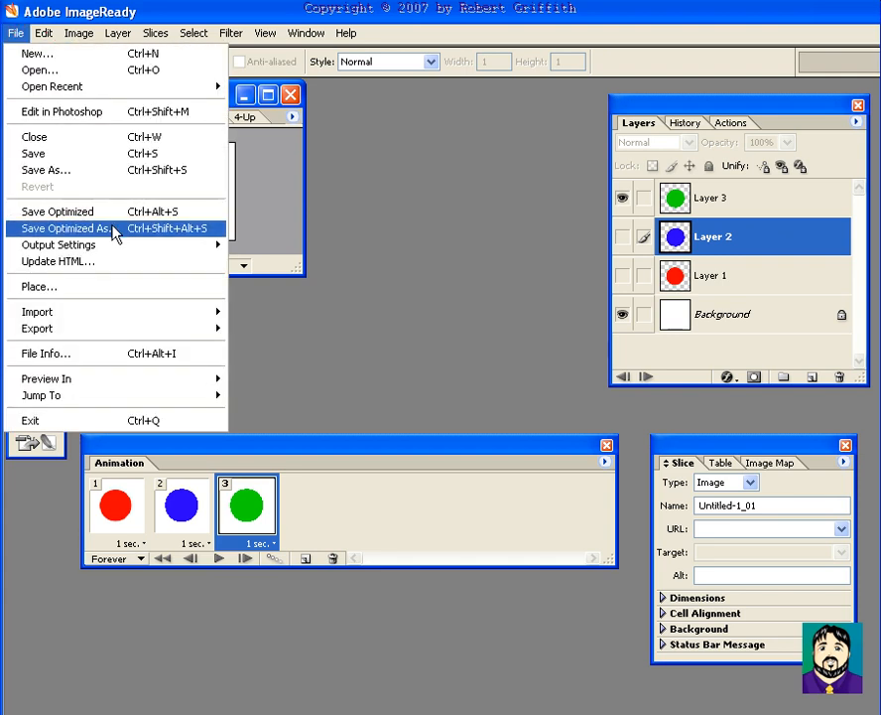
click(66, 228)
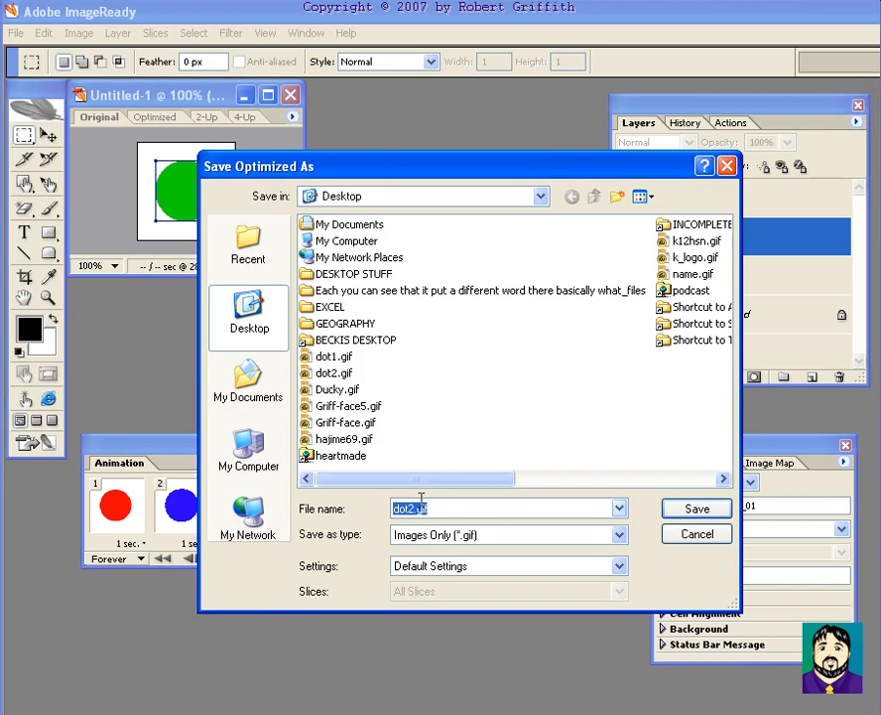
click(695, 508)
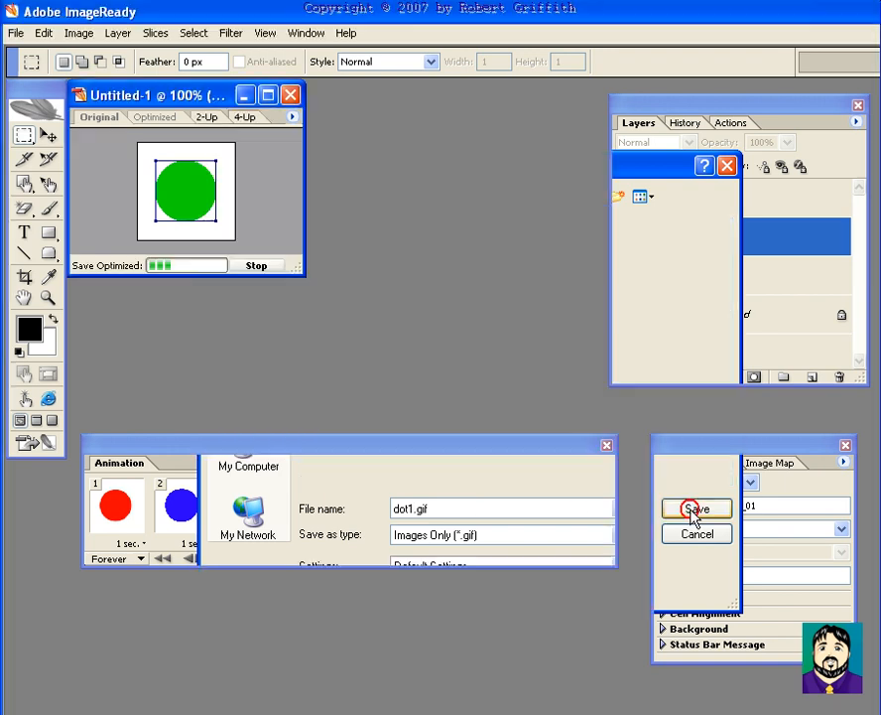
click(696, 508)
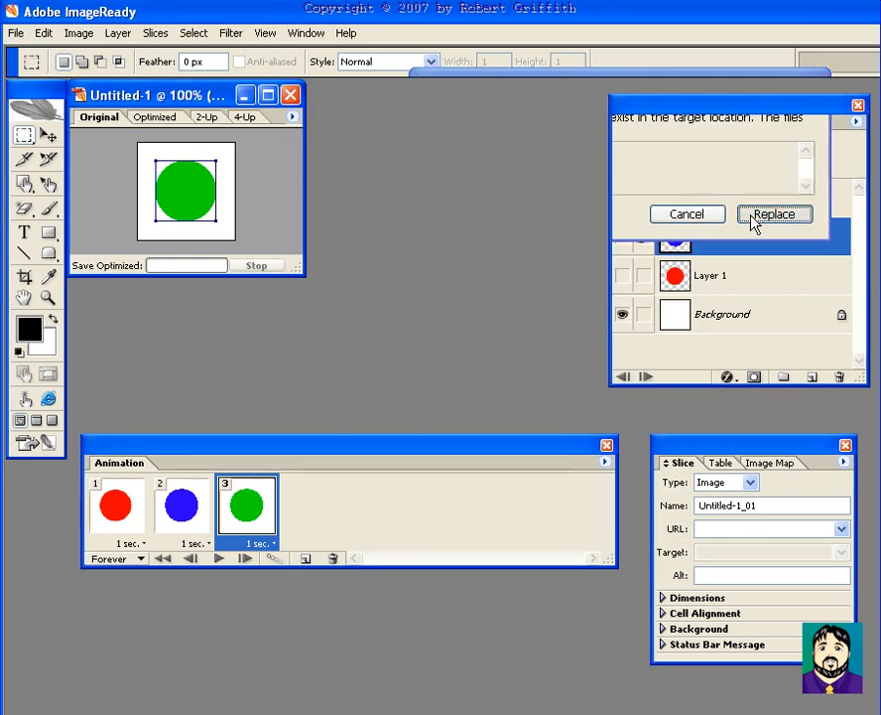
click(775, 213)
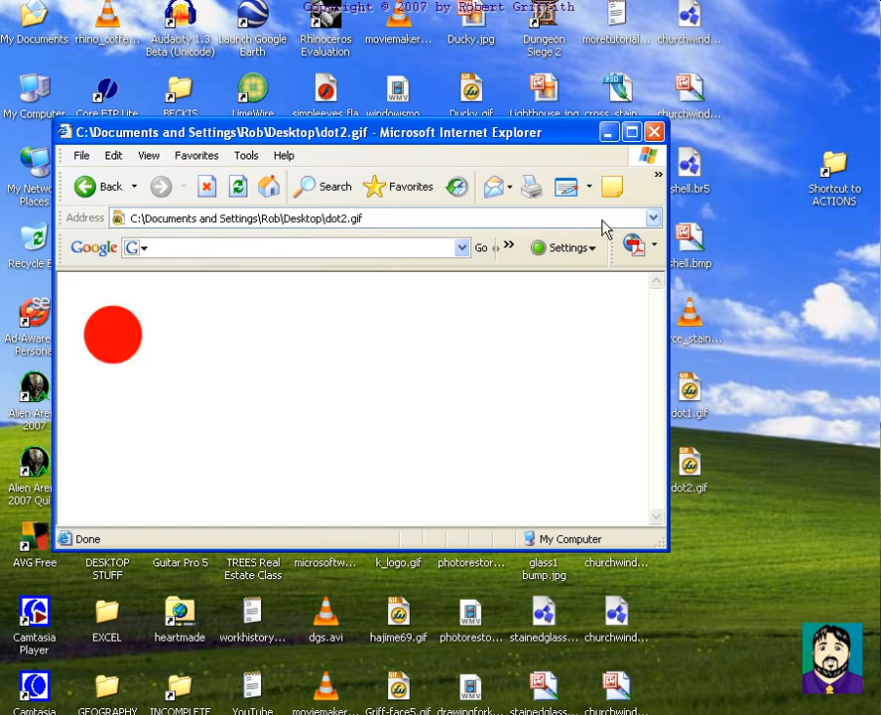
Step: Close the Internet Explorer preview of dot2.gif and return to Photoshop
click(654, 131)
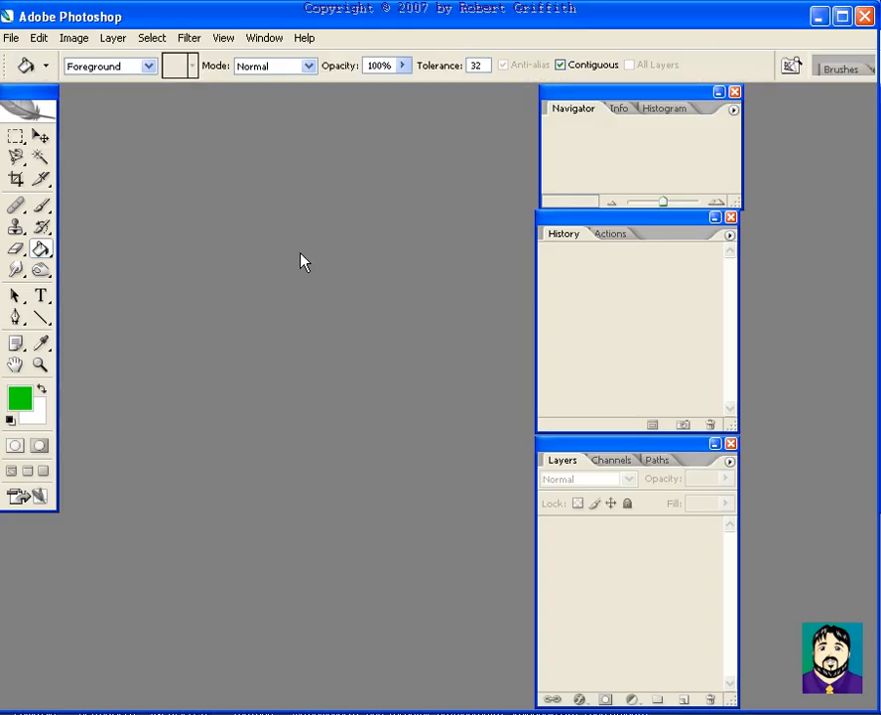
mouse_move(340, 310)
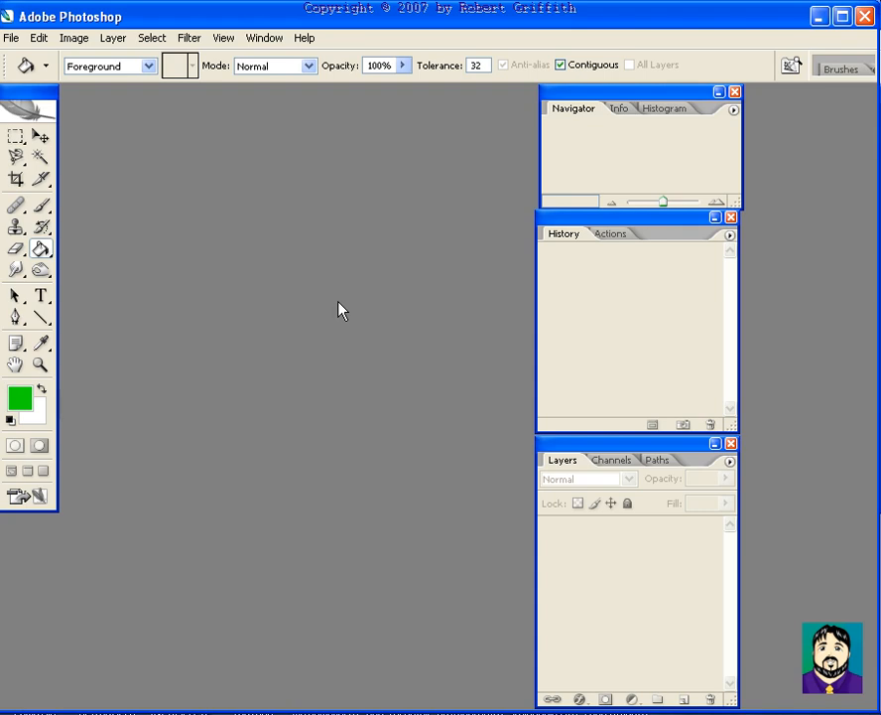
mouse_move(495, 219)
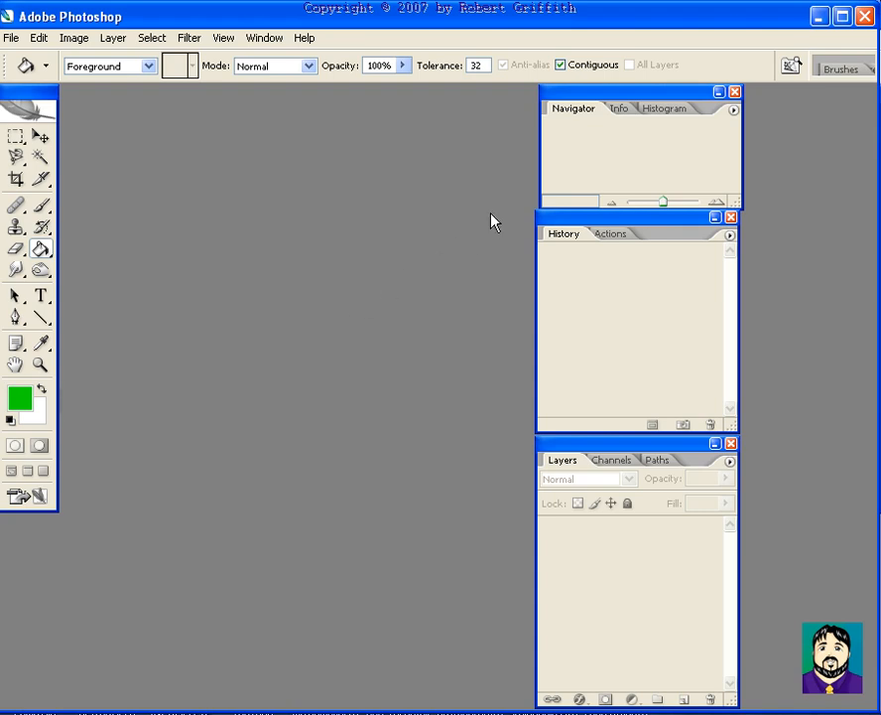
mouse_move(394, 330)
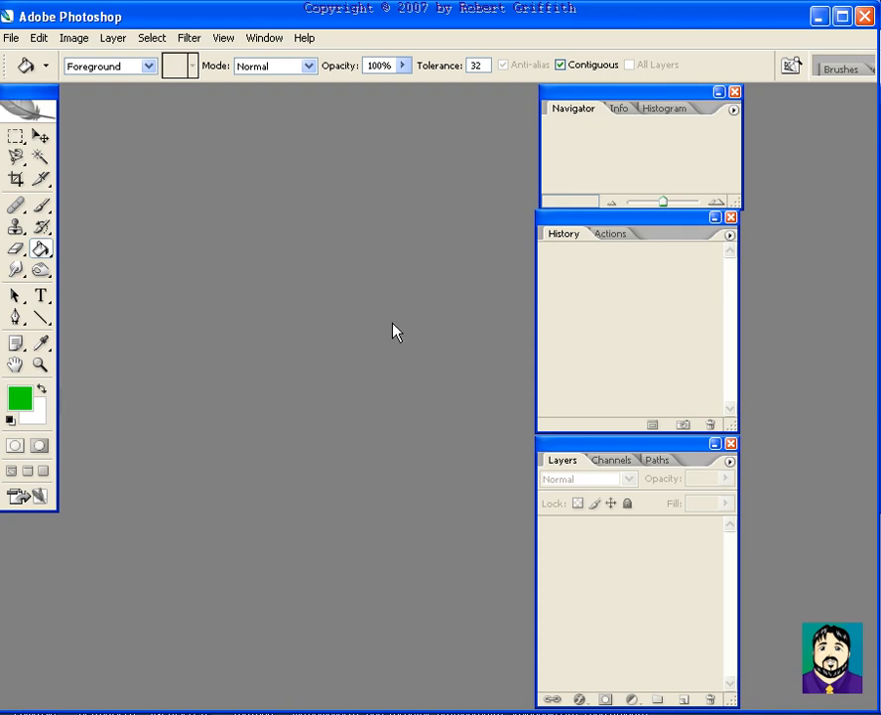
mouse_move(467, 499)
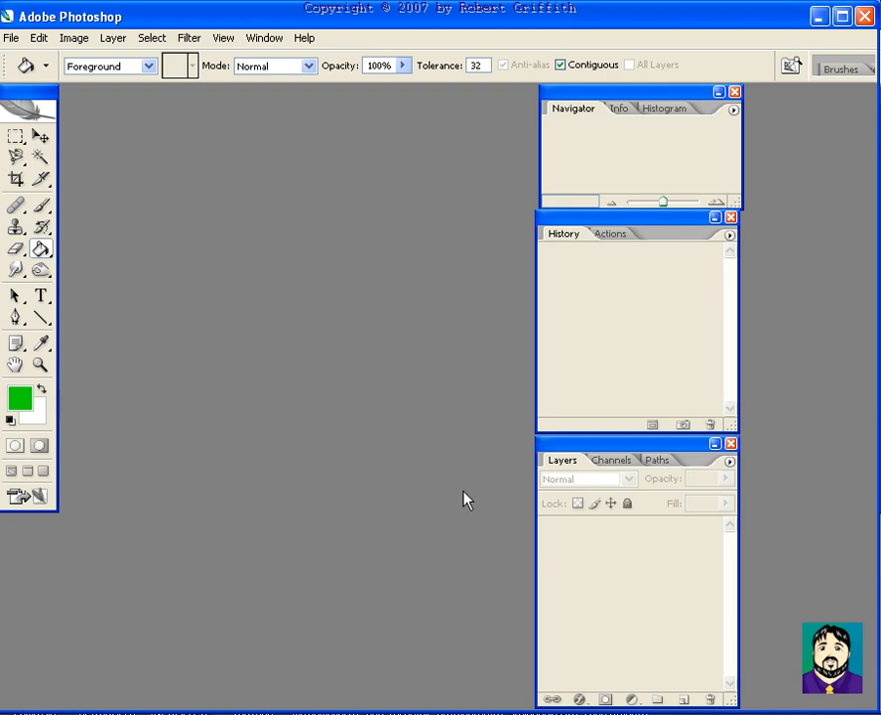